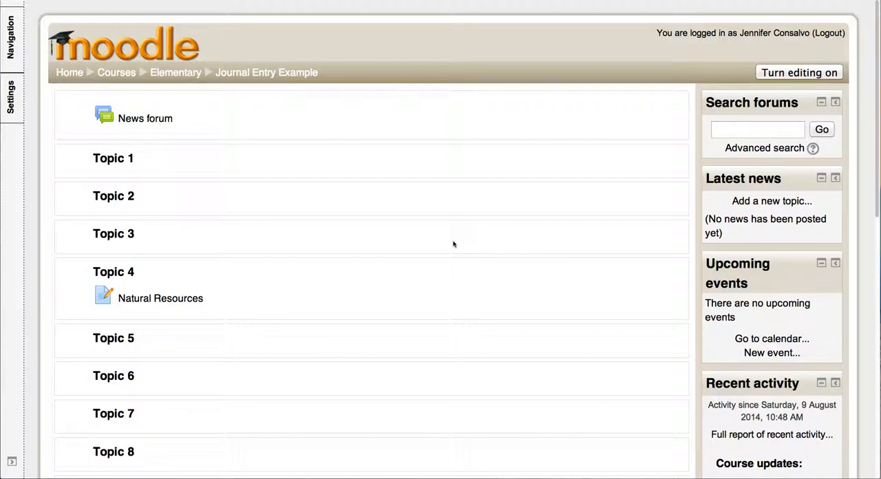
pyautogui.moveTo(355, 151)
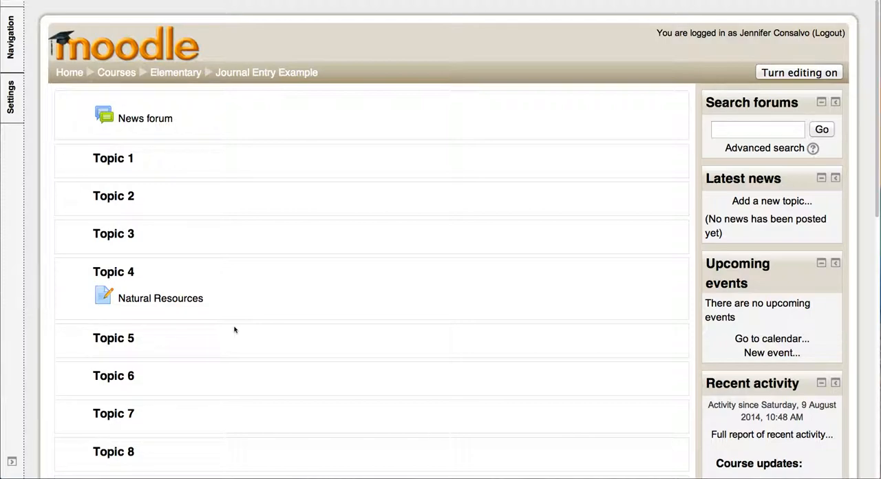
pyautogui.moveTo(239, 329)
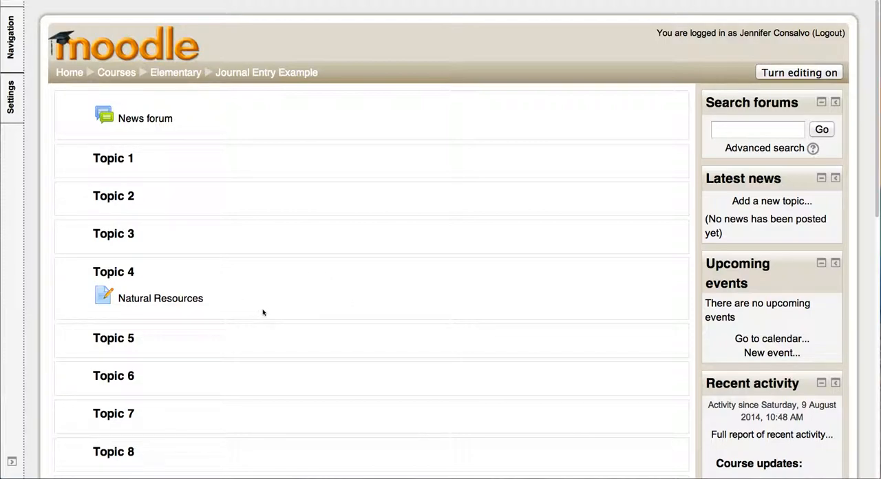
pyautogui.moveTo(320, 278)
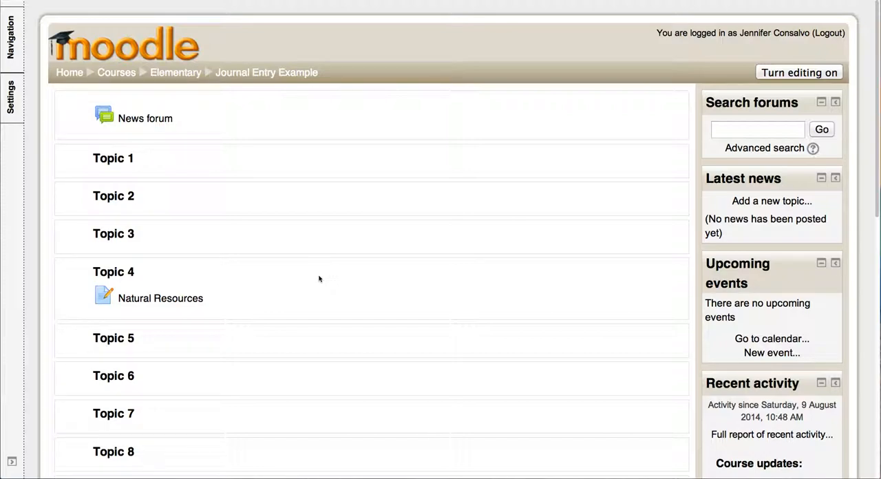
pyautogui.moveTo(471, 269)
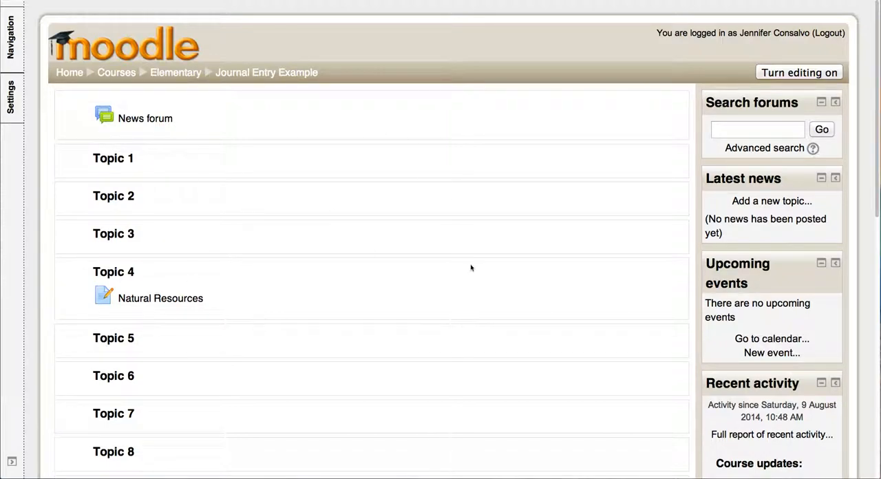
pyautogui.moveTo(804, 60)
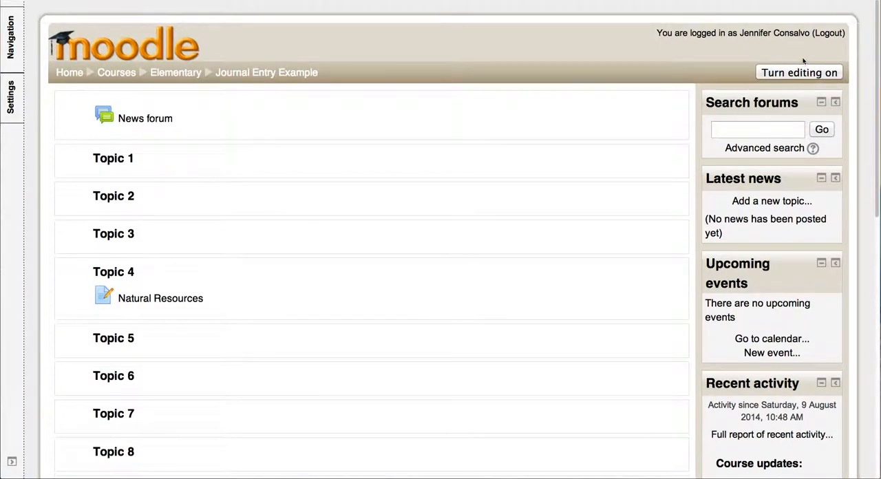
# Turn course editing on and pick Journal from Topic 1's 'Add an activity' list
pyautogui.scroll(-3)
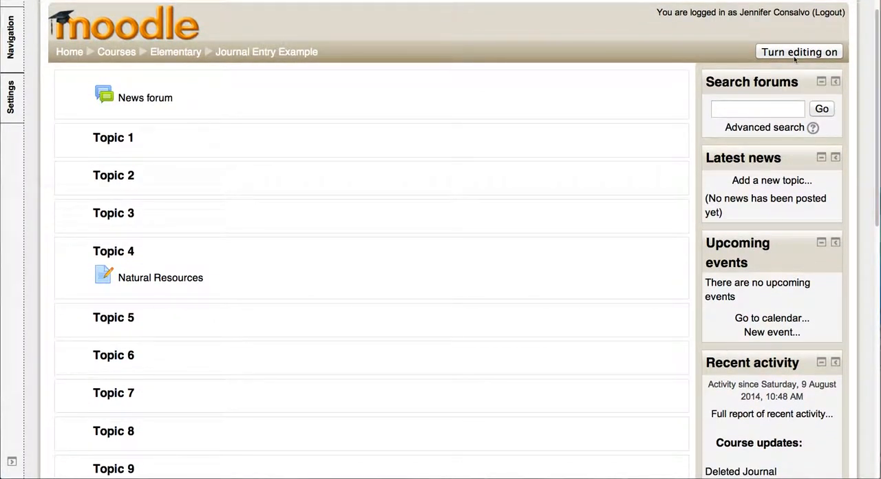
pyautogui.click(798, 52)
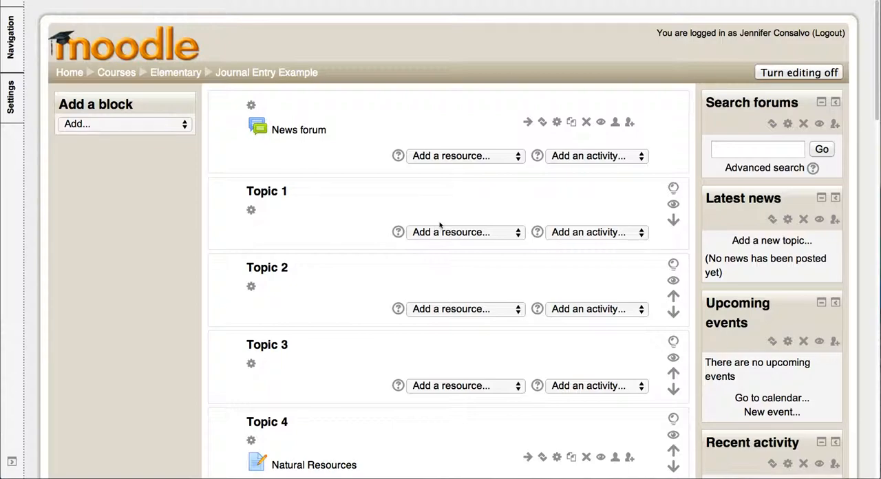
pyautogui.scroll(-3)
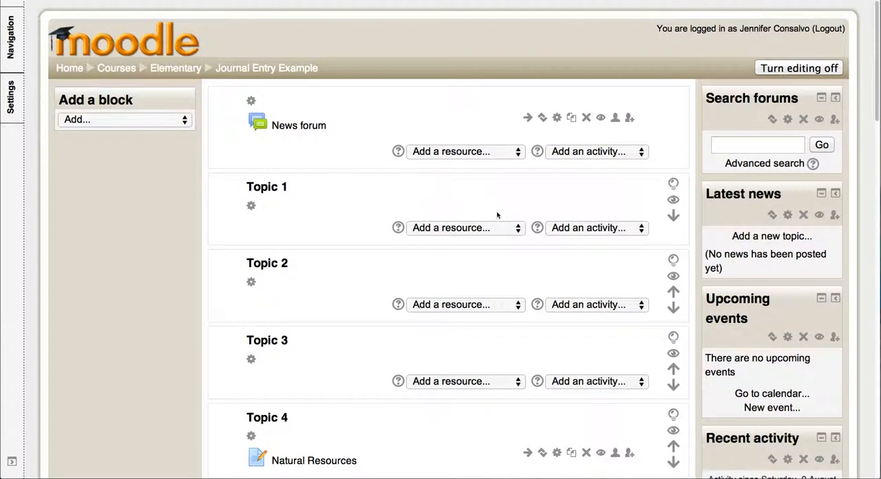
pyautogui.click(465, 228)
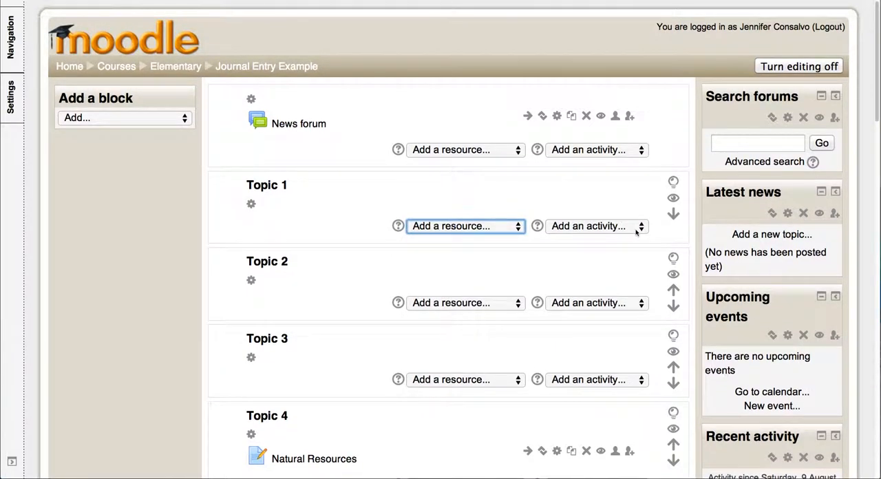
pyautogui.click(595, 225)
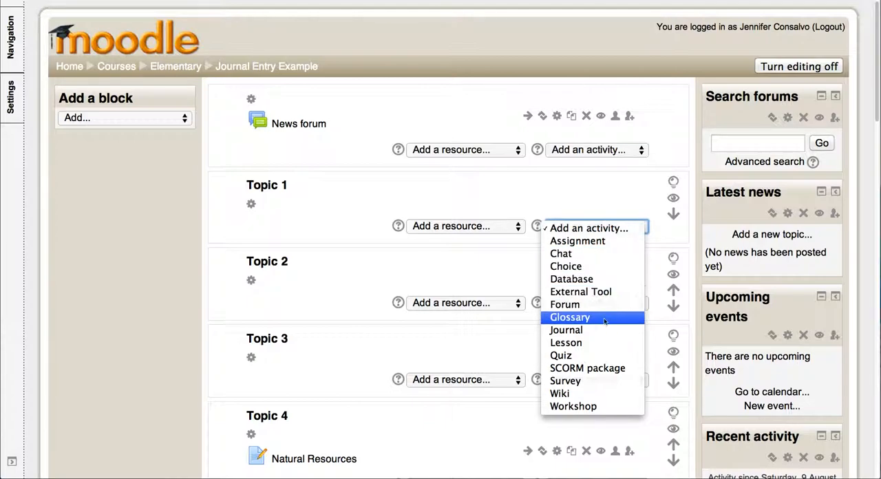
pyautogui.click(565, 330)
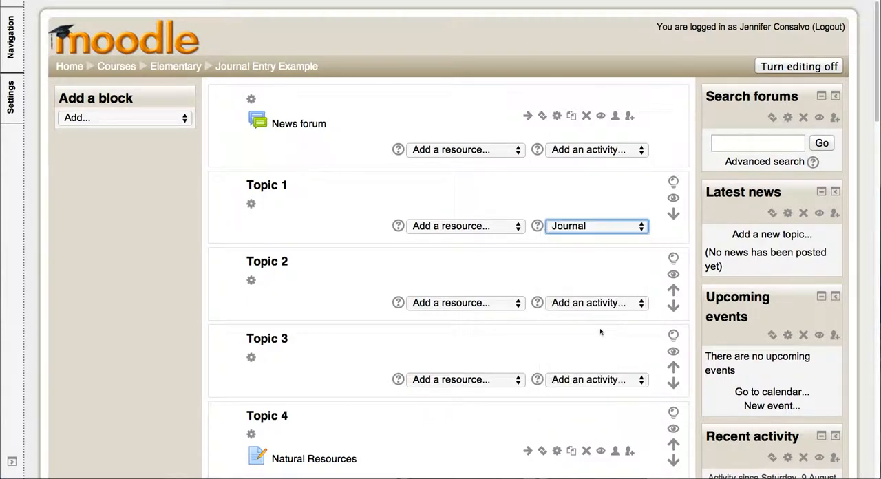
# Name the new Topic 1 journal 'Natural Resources Journal'
pyautogui.click(595, 226)
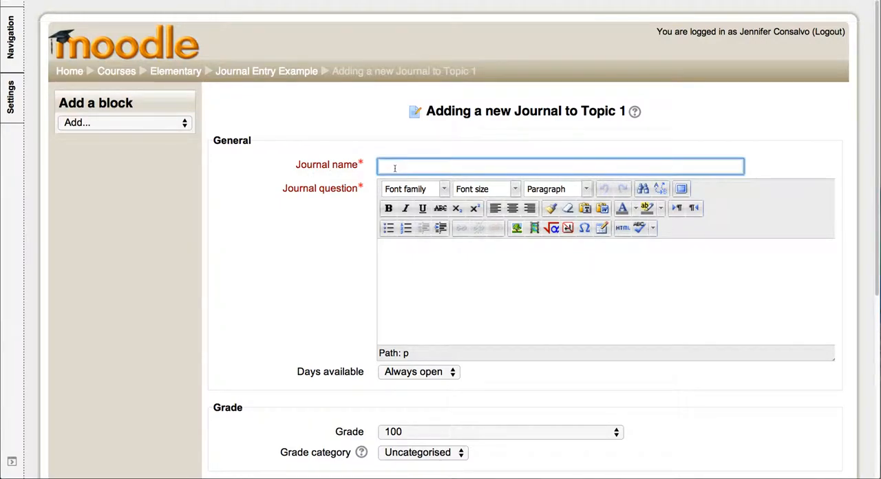
pyautogui.write('Natural')
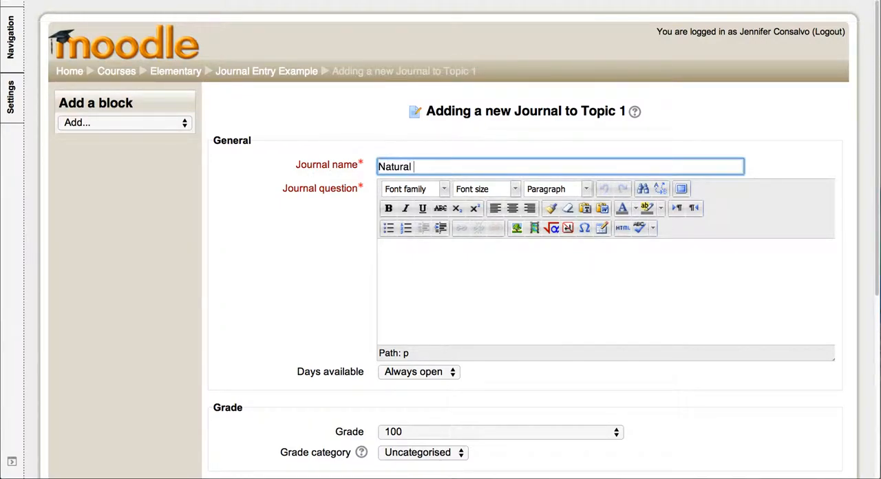
pyautogui.write('Resources J')
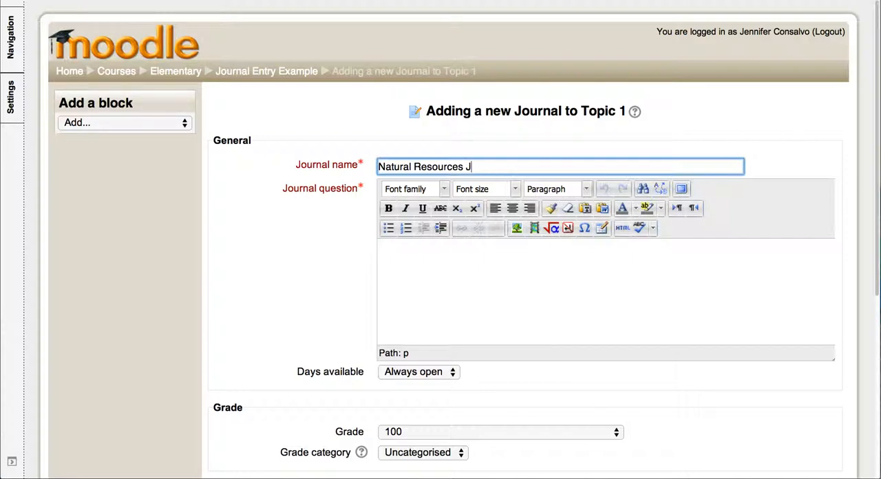
pyautogui.write('ournal')
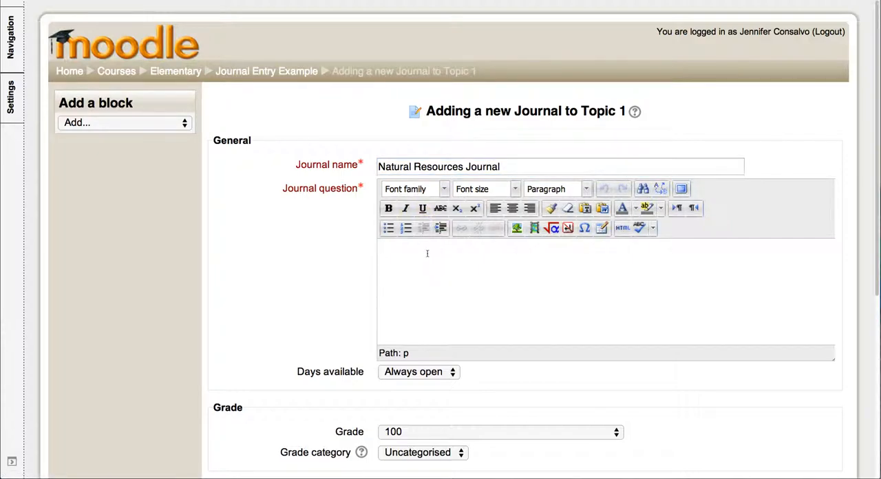
# Write the journal question: explain negative impacts of obtaining natural resources on the environment and offer two solutions
pyautogui.write('E')
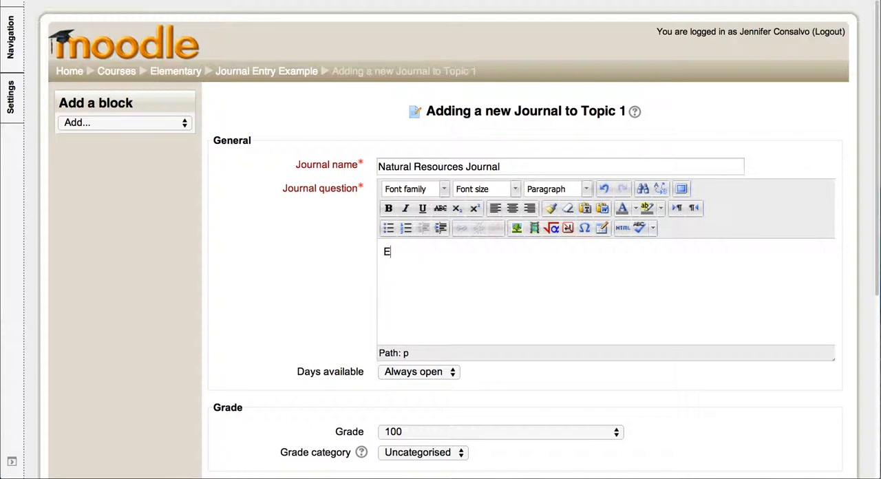
pyautogui.write('xplain negative impacts that obtainin')
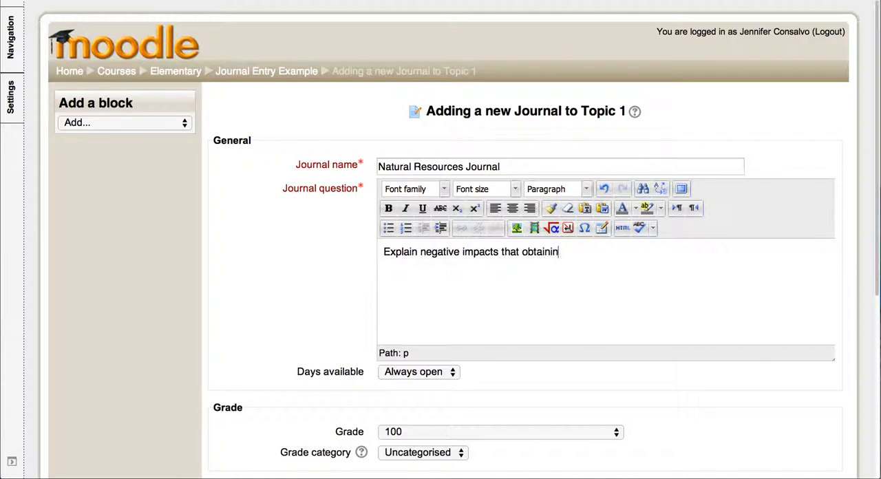
pyautogui.write('g natural res')
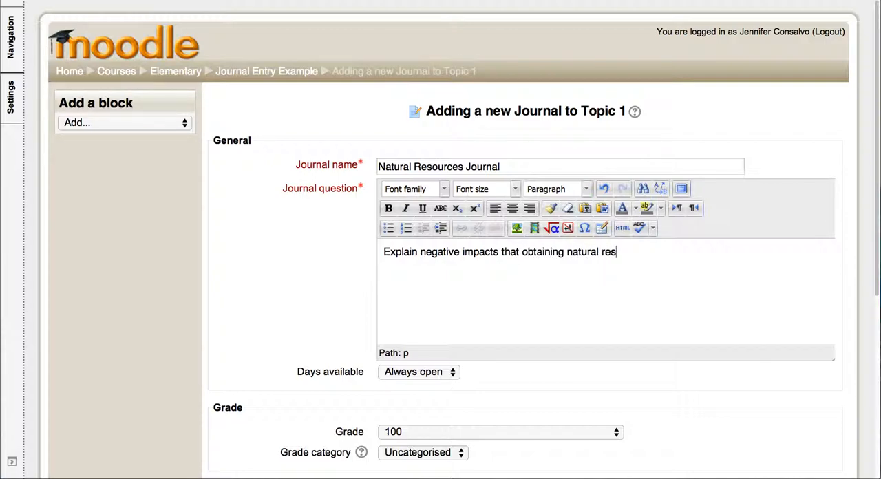
pyautogui.write('ources may have')
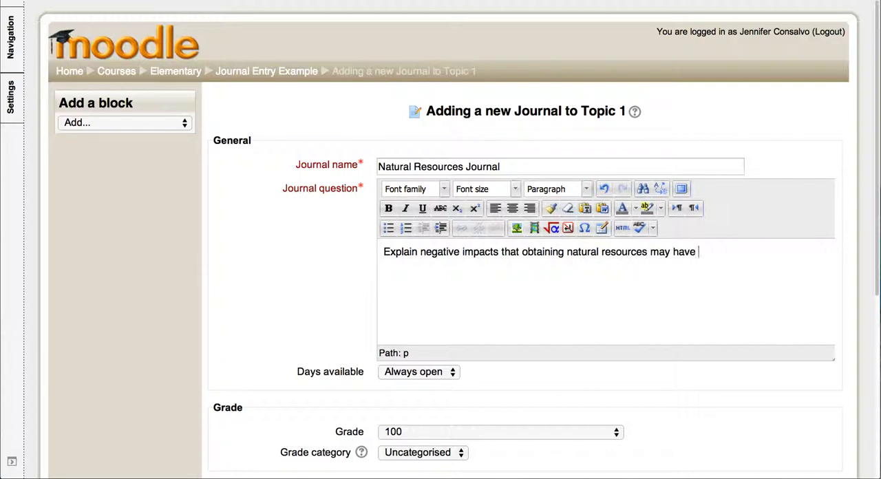
pyautogui.write('on the enviro')
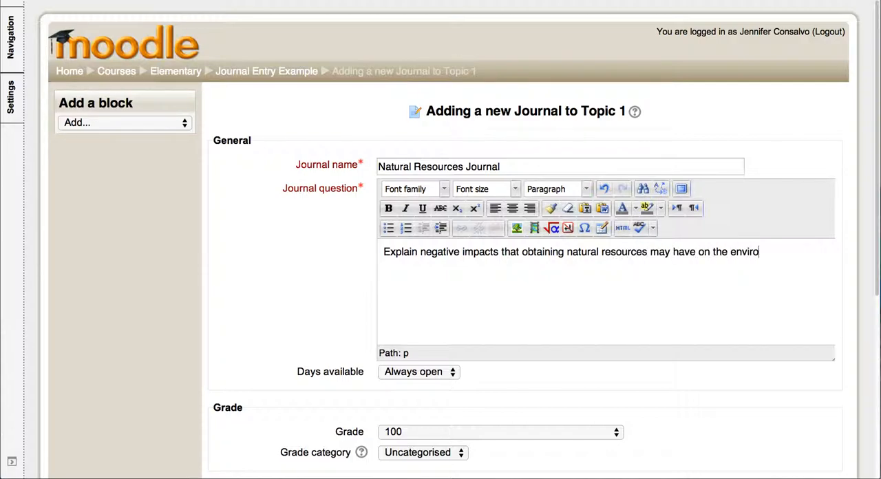
pyautogui.write('nment.')
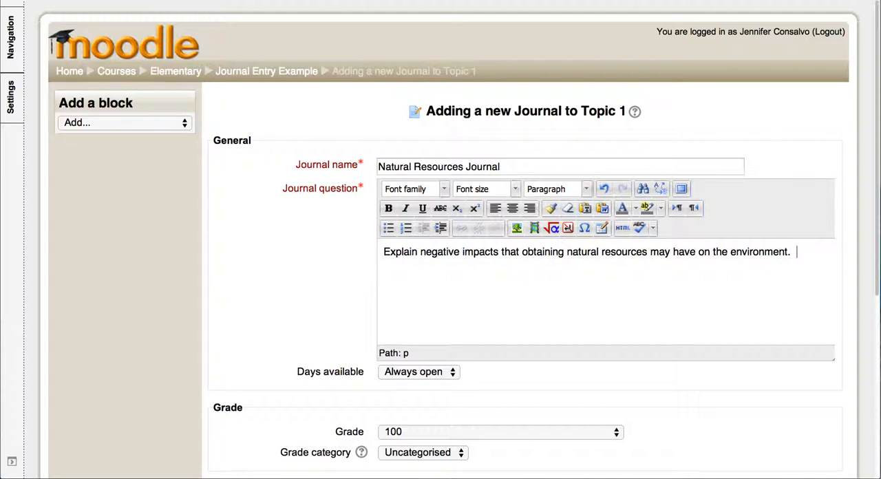
pyautogui.write('Also, o')
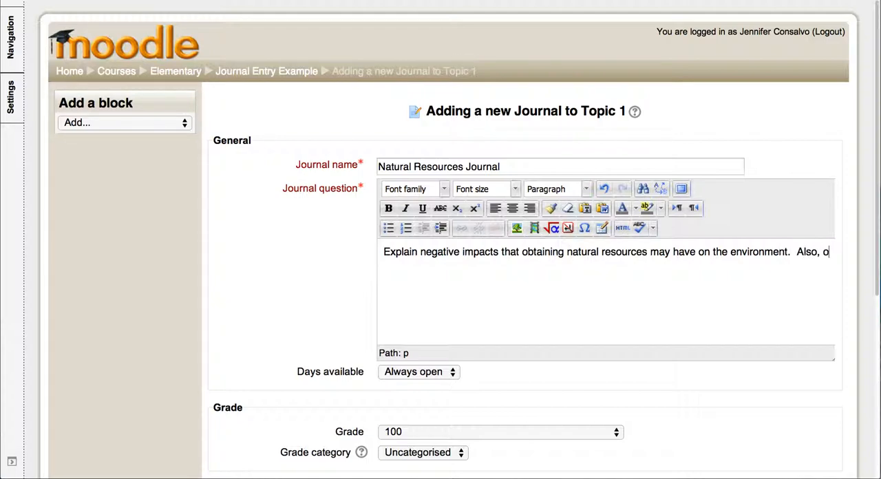
pyautogui.write('ffer')
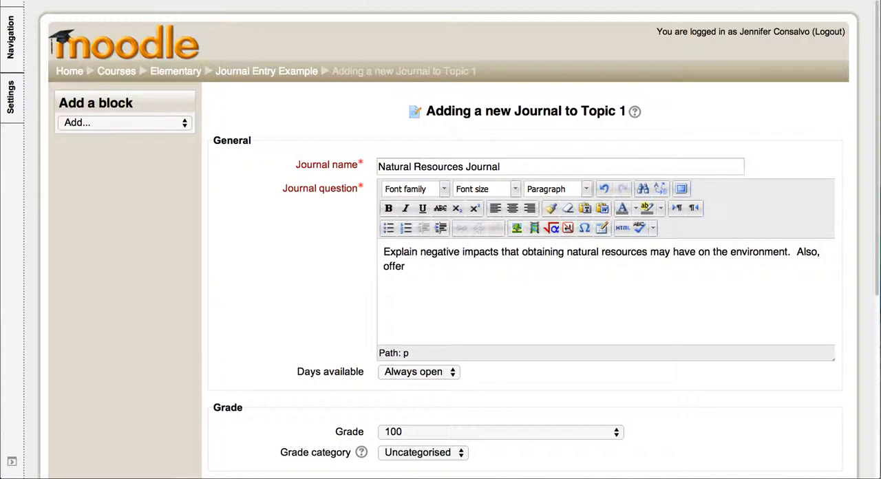
pyautogui.write('two possible s')
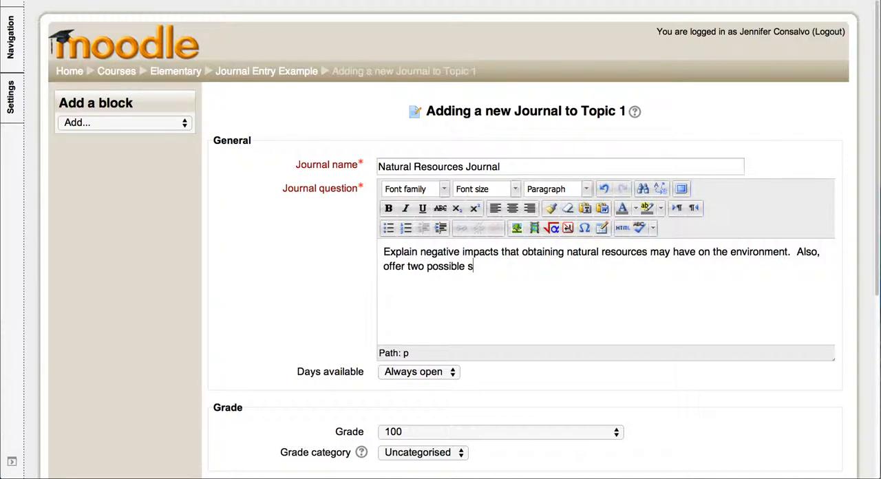
pyautogui.write('olutions to this')
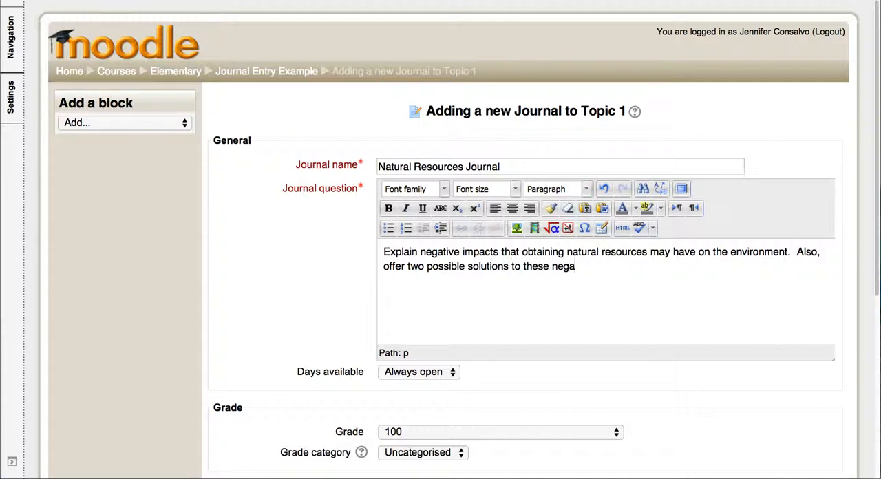
pyautogui.write('tive impact')
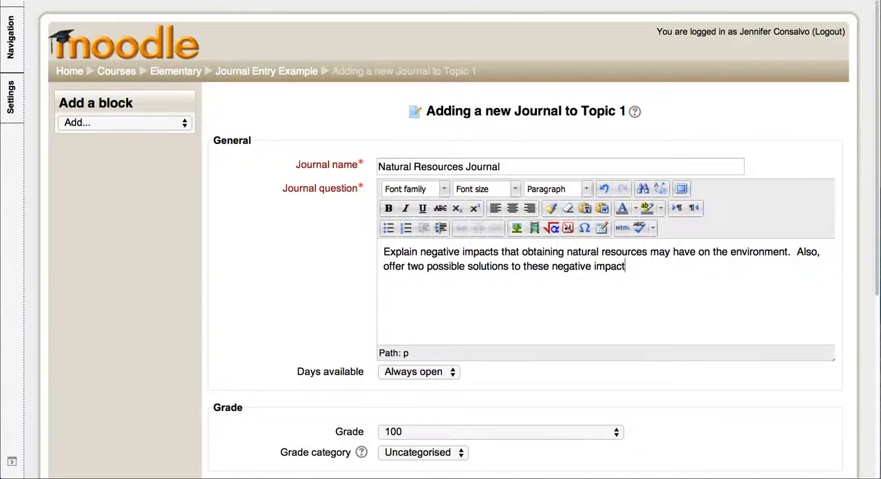
pyautogui.write('s.')
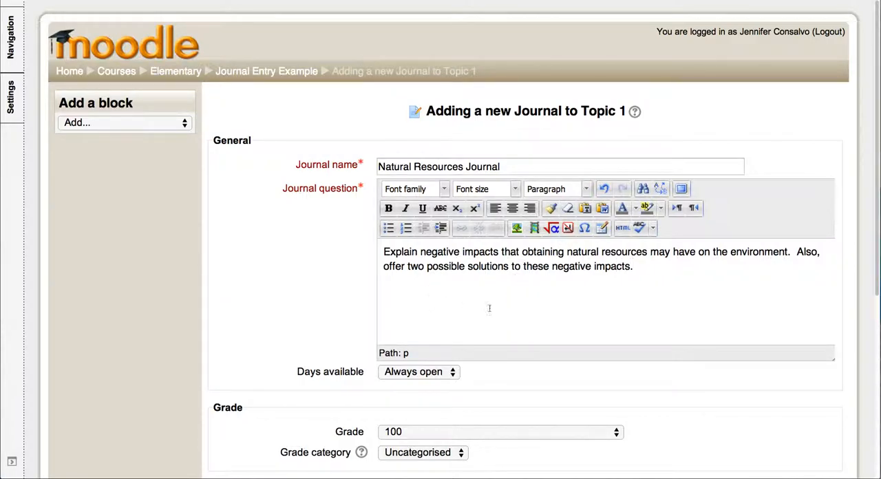
pyautogui.scroll(-3)
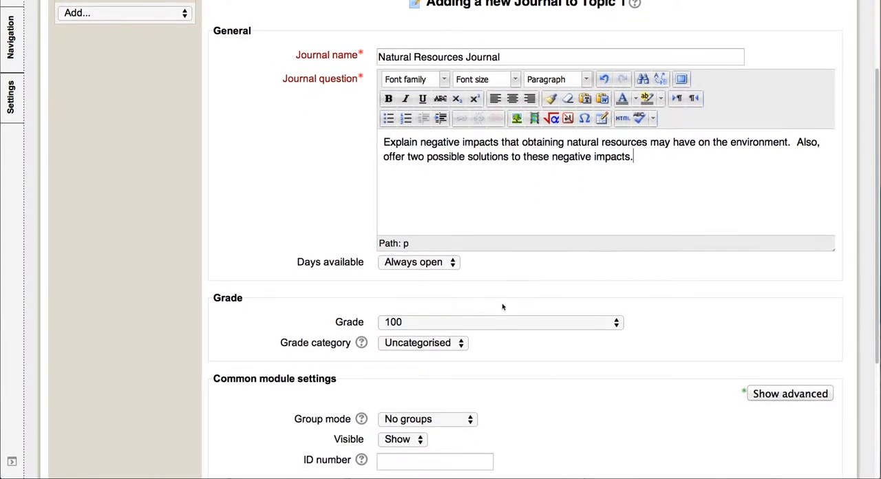
# Set the journal's maximum grade to 100 and save it back to the course
pyautogui.scroll(-3)
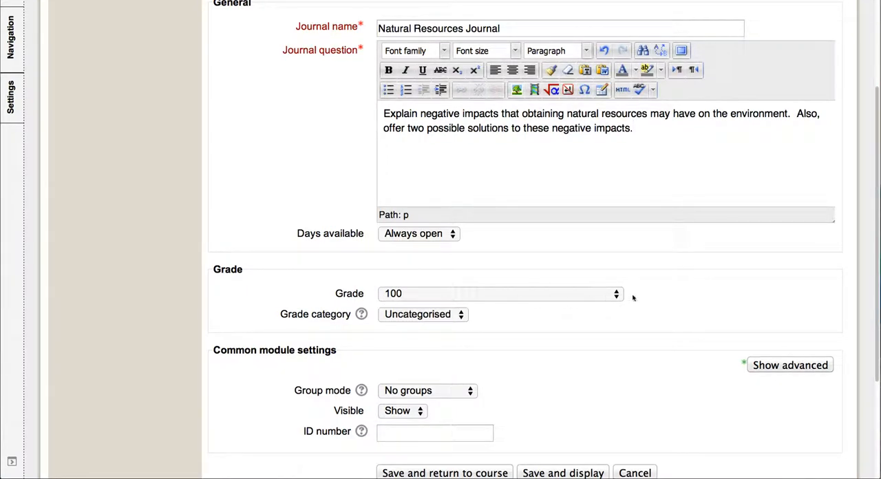
pyautogui.click(498, 294)
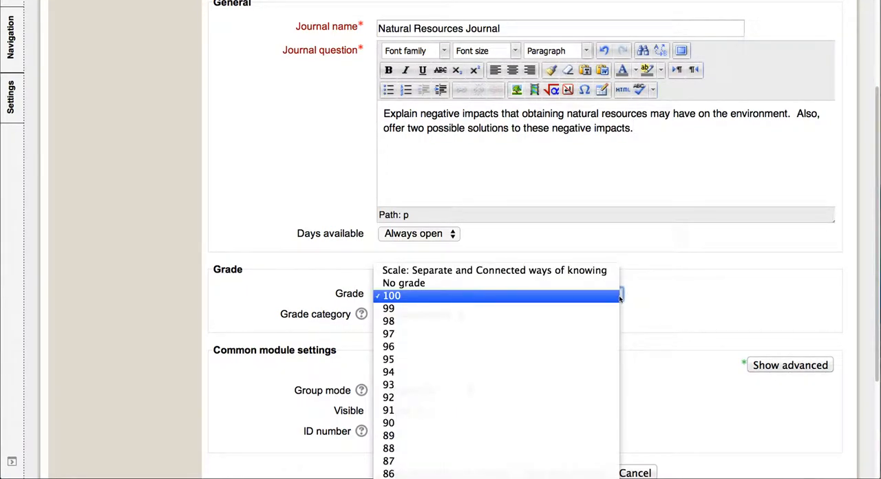
pyautogui.click(391, 295)
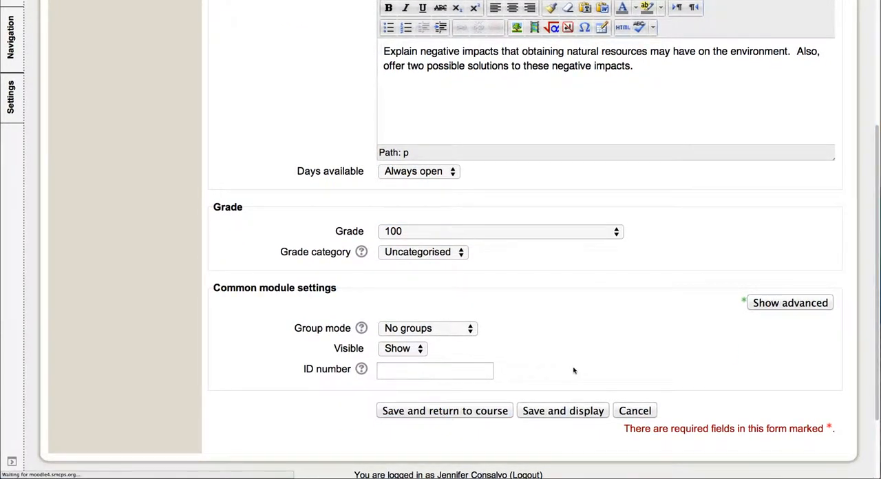
pyautogui.click(443, 410)
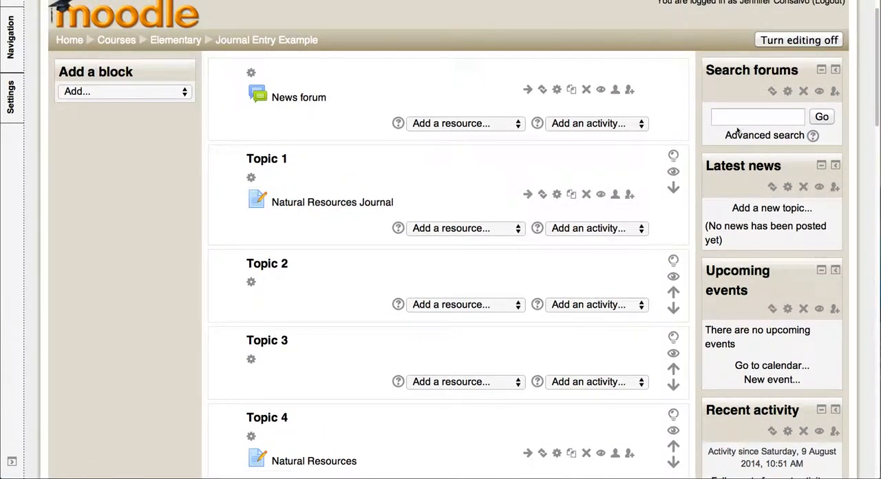
# Turn editing off so Topic 1 shows Natural Resources Journal as students see it
pyautogui.click(799, 38)
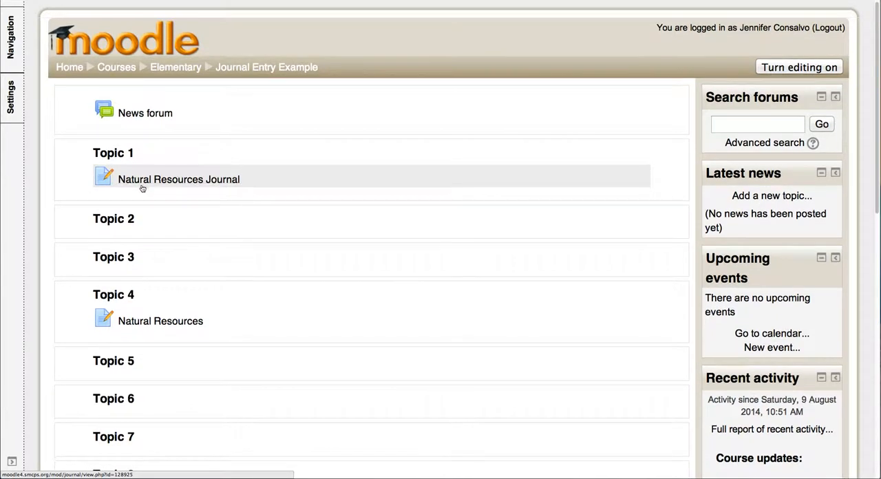
# Open Natural Resources Journal, start an entry as a student, then cancel without saving
pyautogui.click(179, 179)
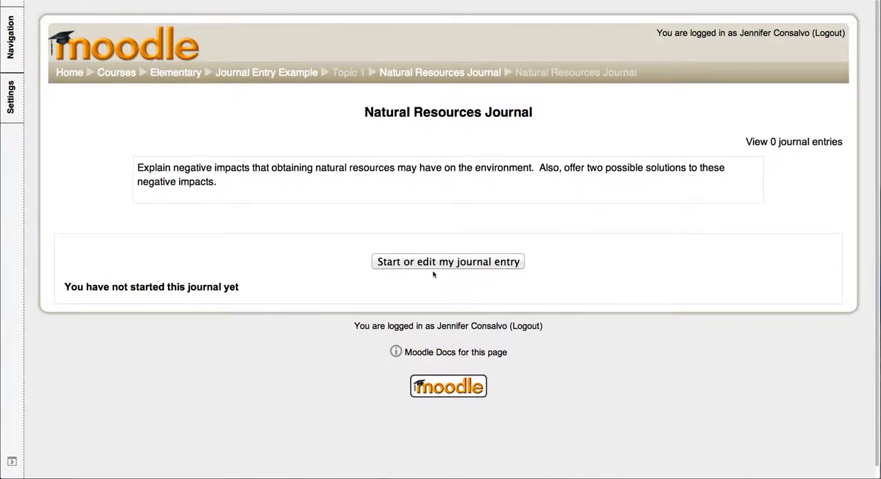
pyautogui.click(447, 261)
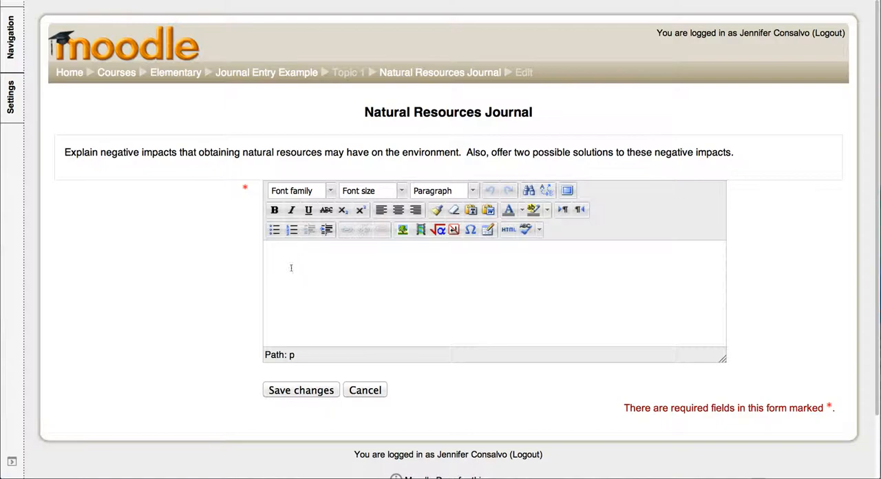
pyautogui.moveTo(489, 162)
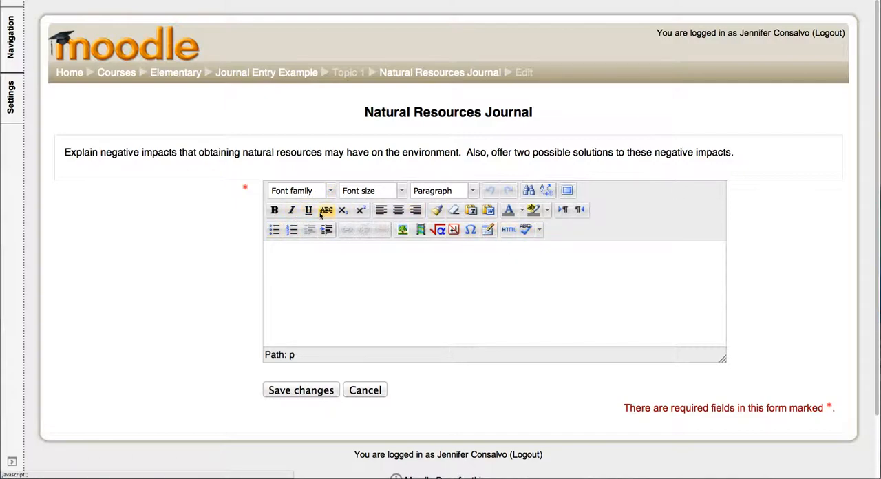
pyautogui.moveTo(327, 209)
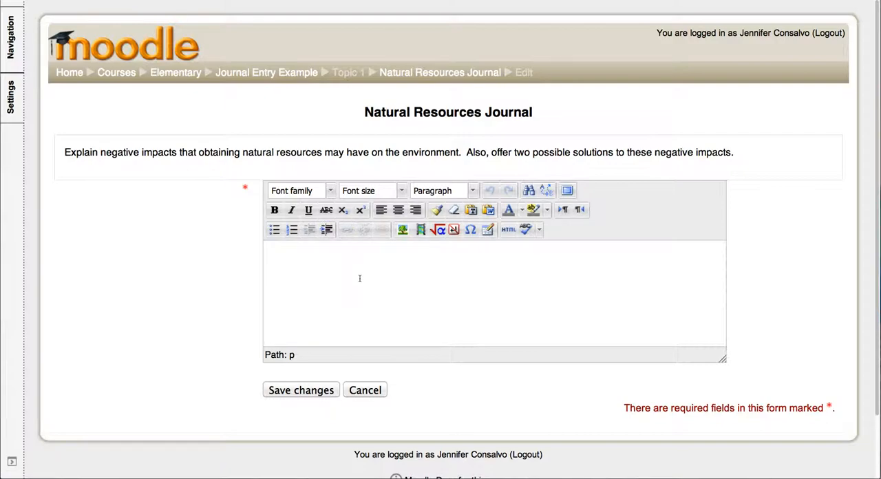
pyautogui.click(440, 72)
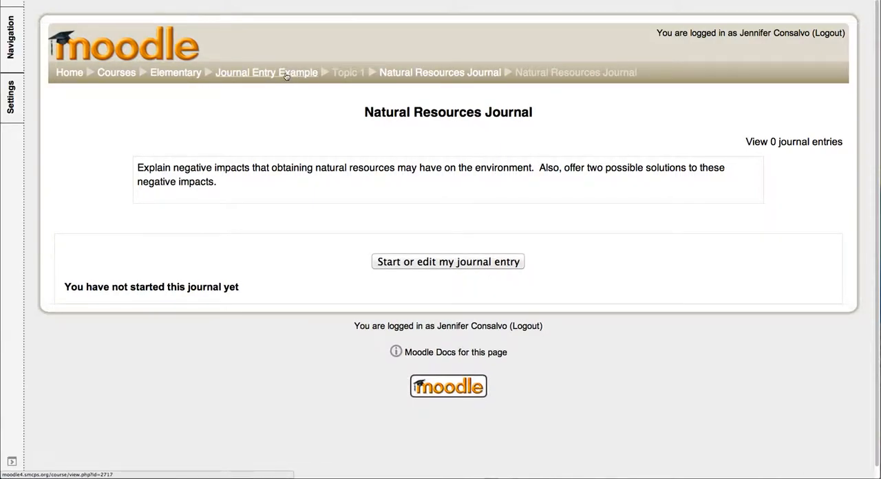
# Return to the course page and open Topic 4's Natural Resources journal with 3 entries
pyautogui.click(266, 71)
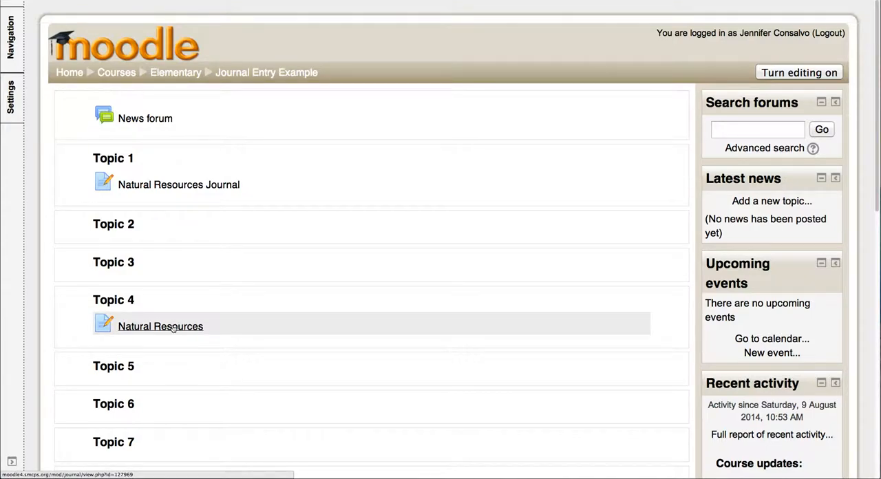
pyautogui.click(160, 325)
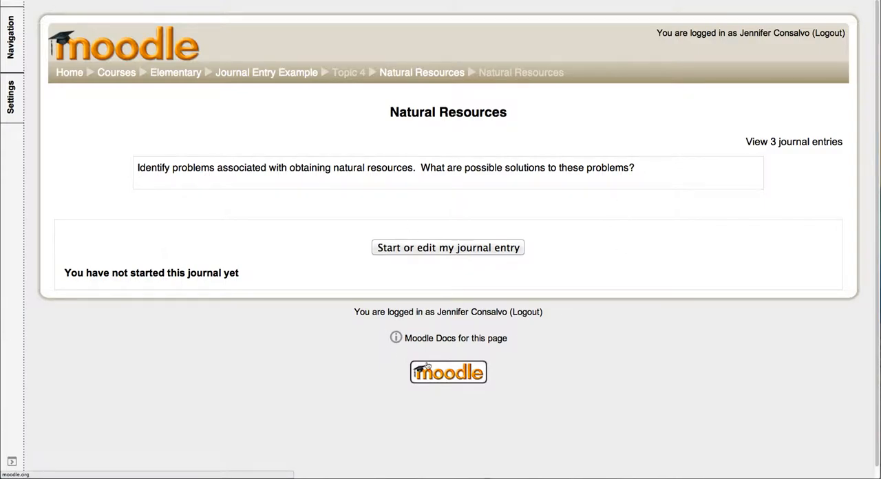
pyautogui.moveTo(793, 142)
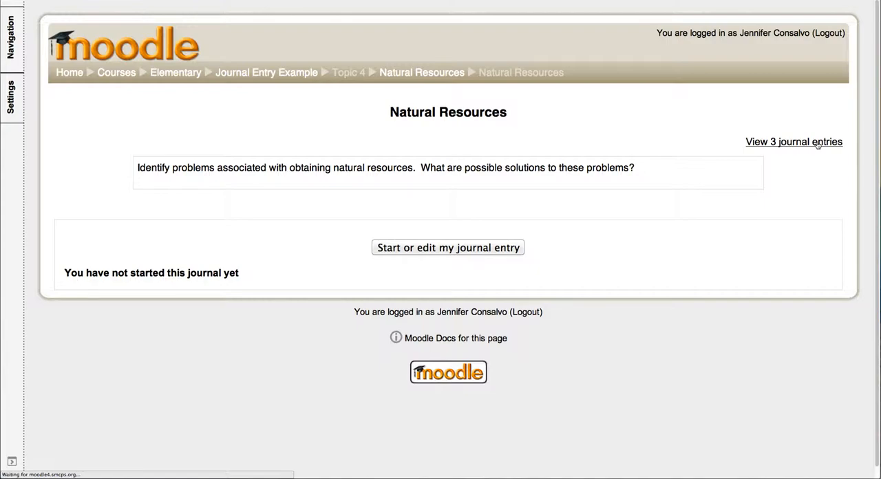
pyautogui.click(792, 141)
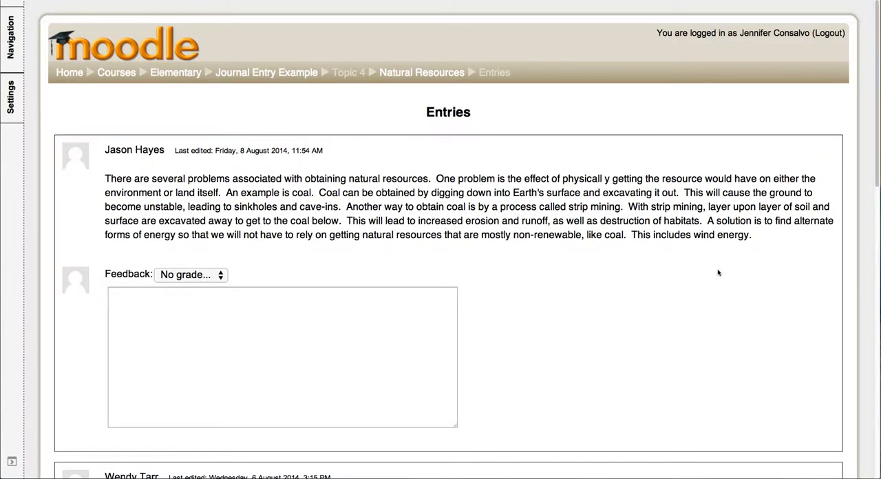
pyautogui.moveTo(36, 116)
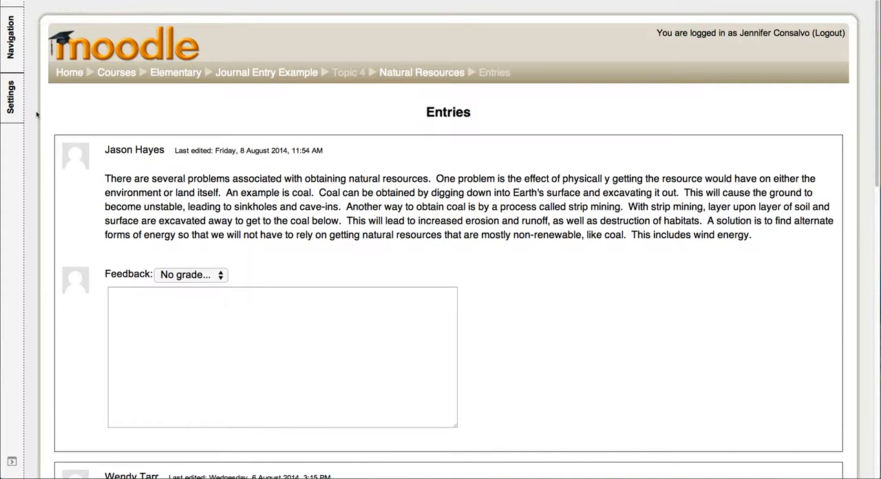
pyautogui.moveTo(324, 190)
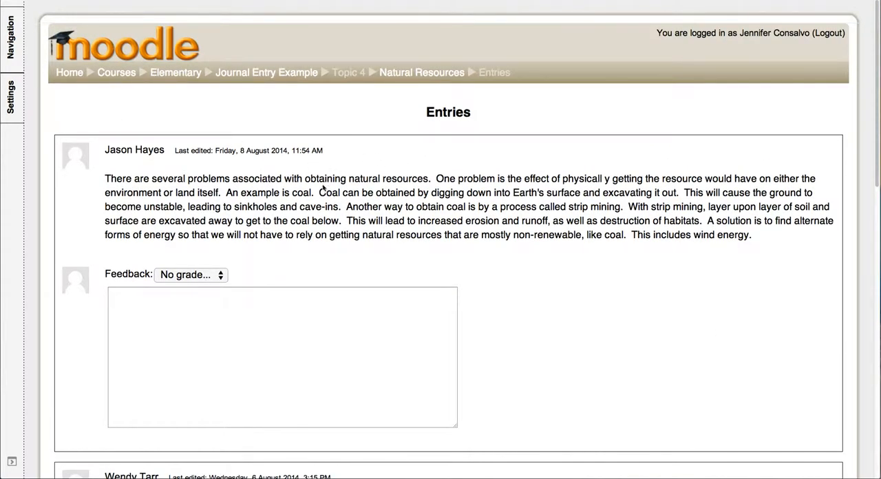
pyautogui.scroll(-3)
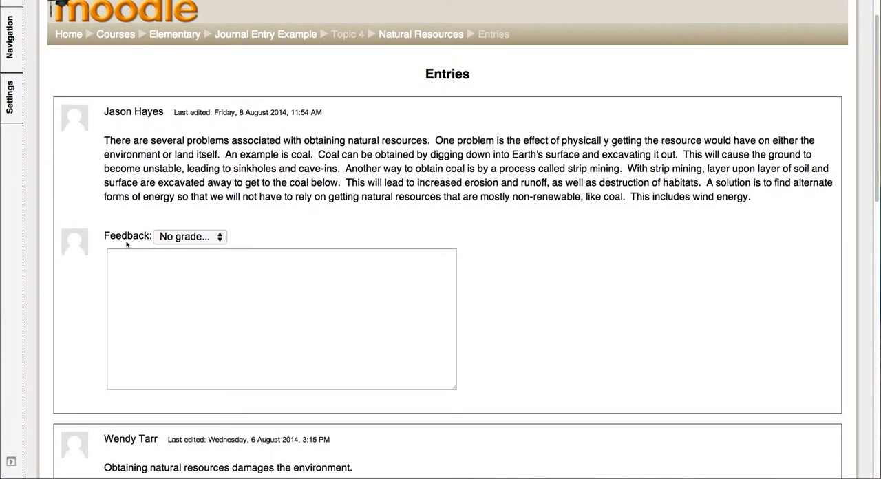
pyautogui.click(190, 237)
pyautogui.write('Great job.')
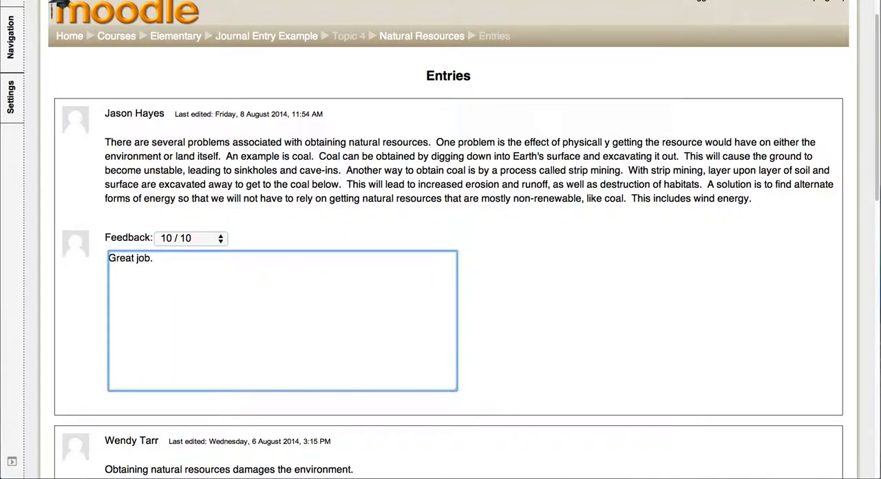
pyautogui.write('I')
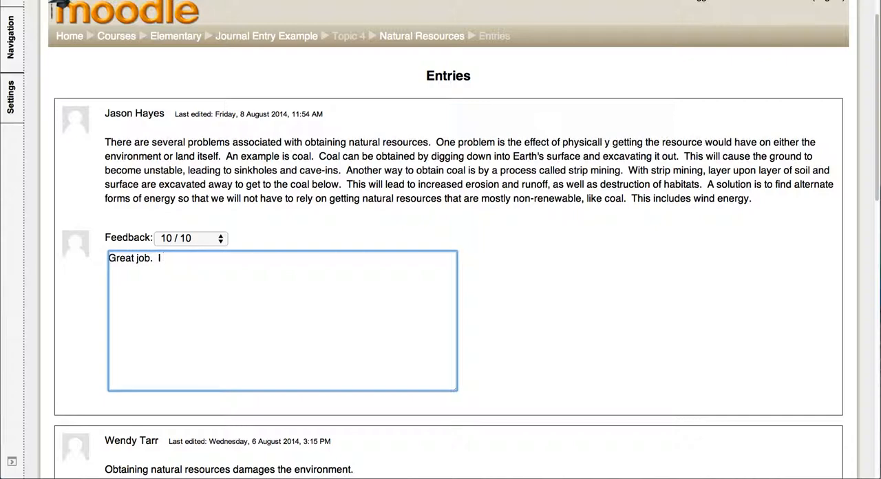
pyautogui.write('love all of your')
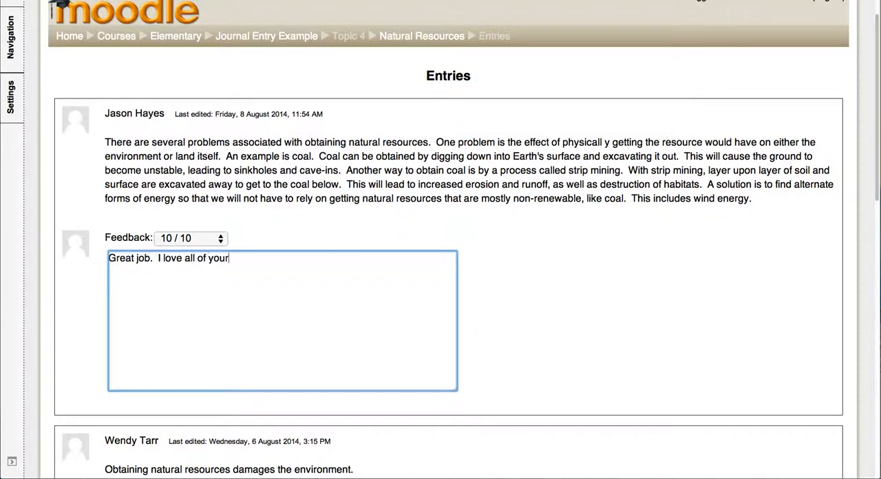
pyautogui.write('details.')
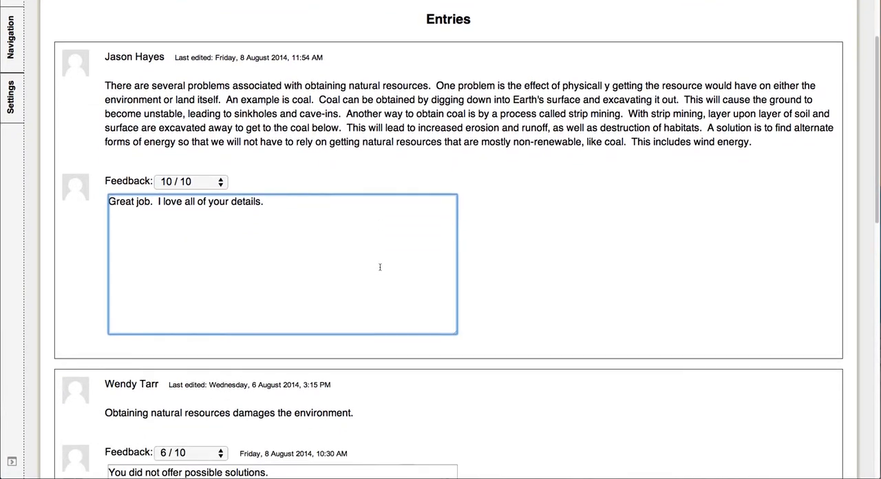
pyautogui.scroll(-3)
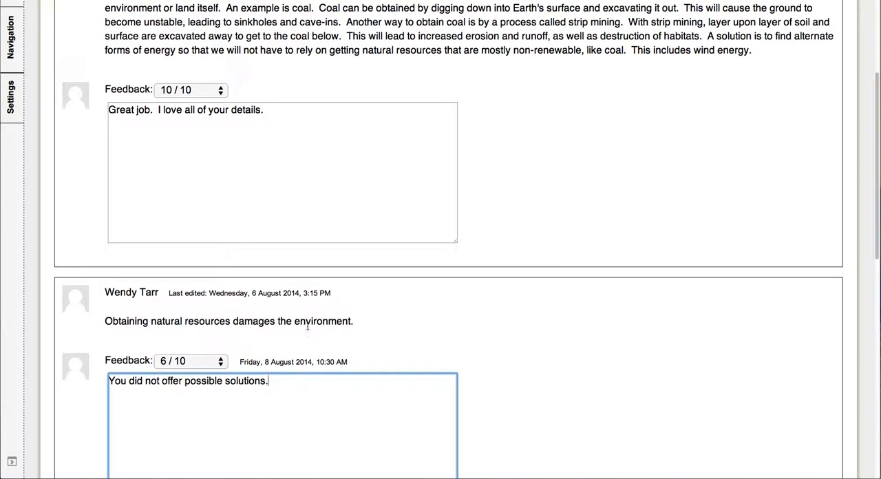
pyautogui.scroll(-3)
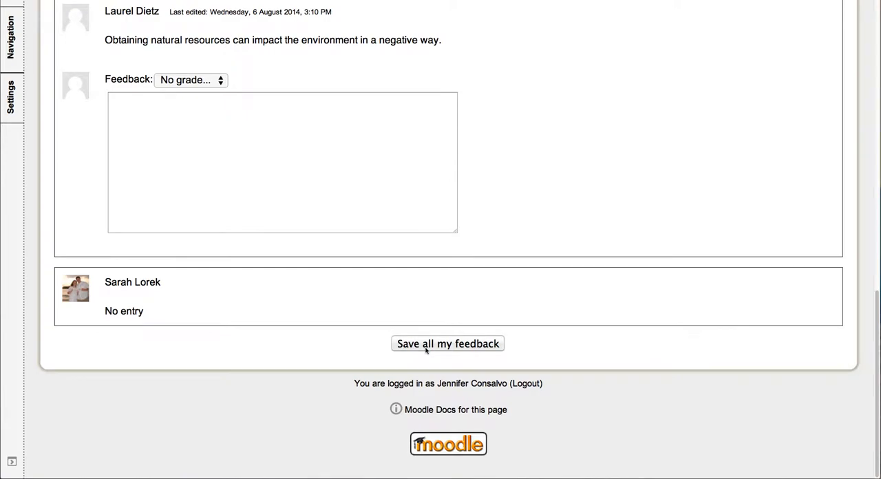
pyautogui.click(447, 344)
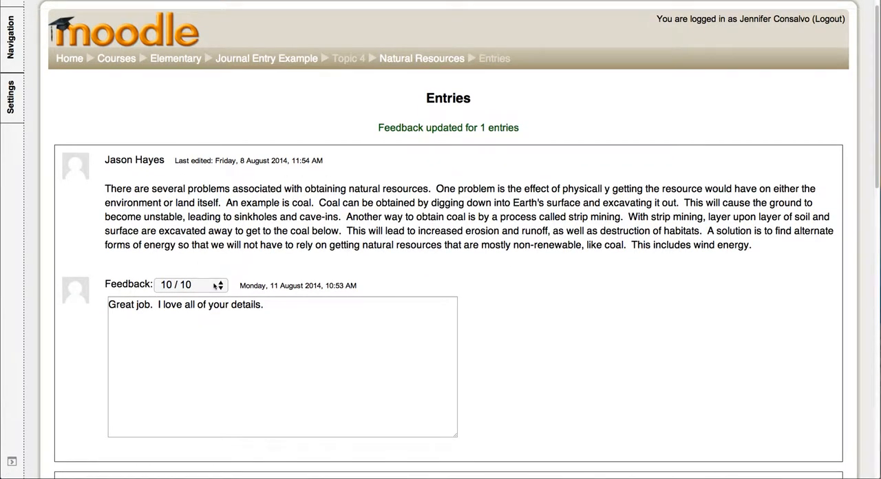
pyautogui.scroll(-3)
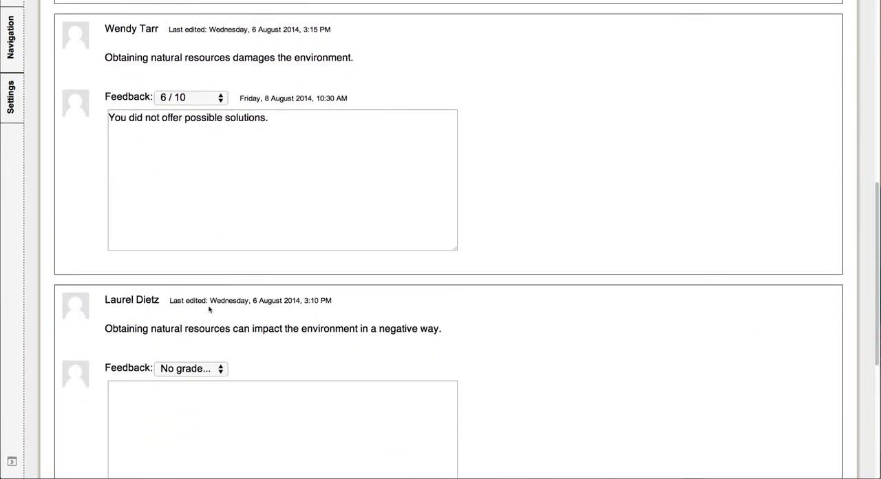
pyautogui.scroll(-3)
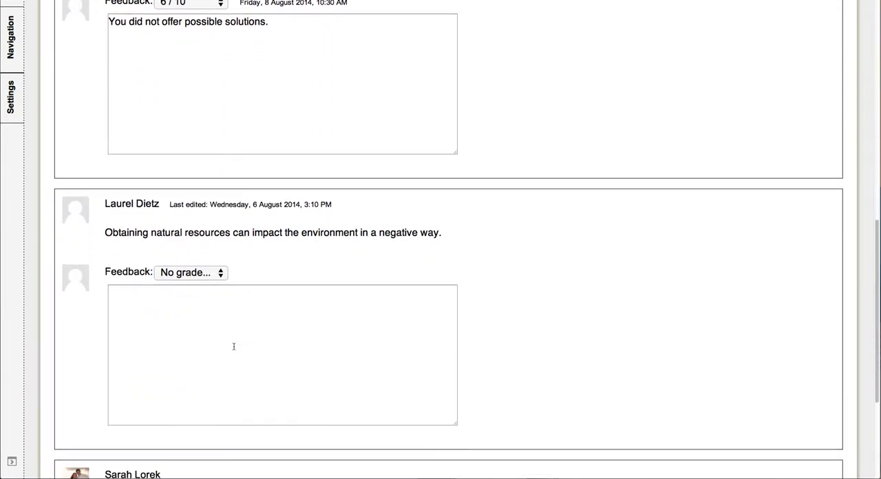
pyautogui.scroll(-3)
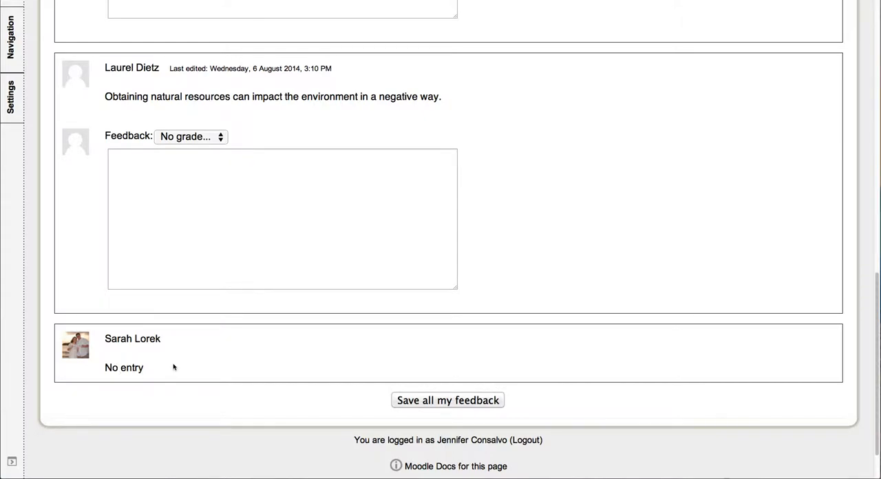
pyautogui.click(448, 399)
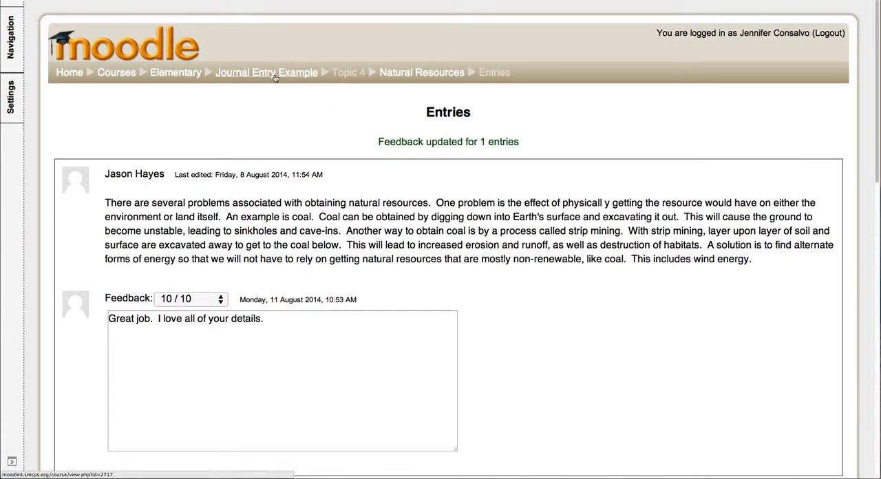
pyautogui.moveTo(267, 71)
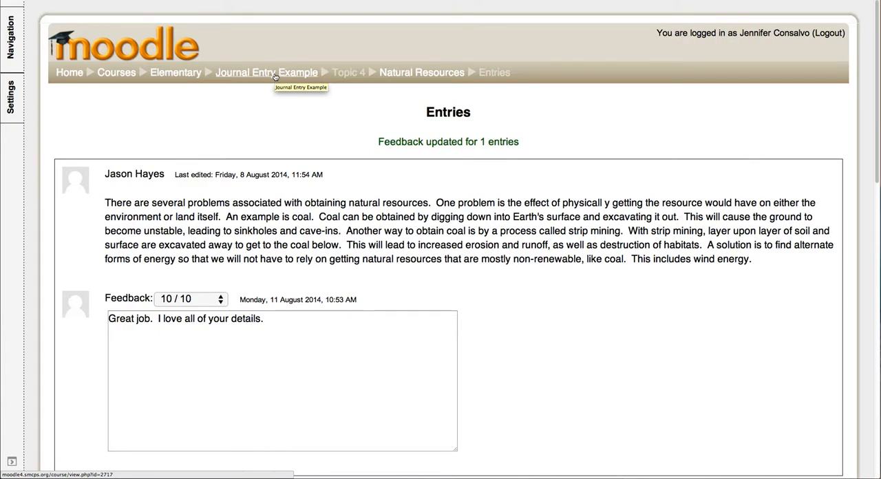
pyautogui.moveTo(272, 71)
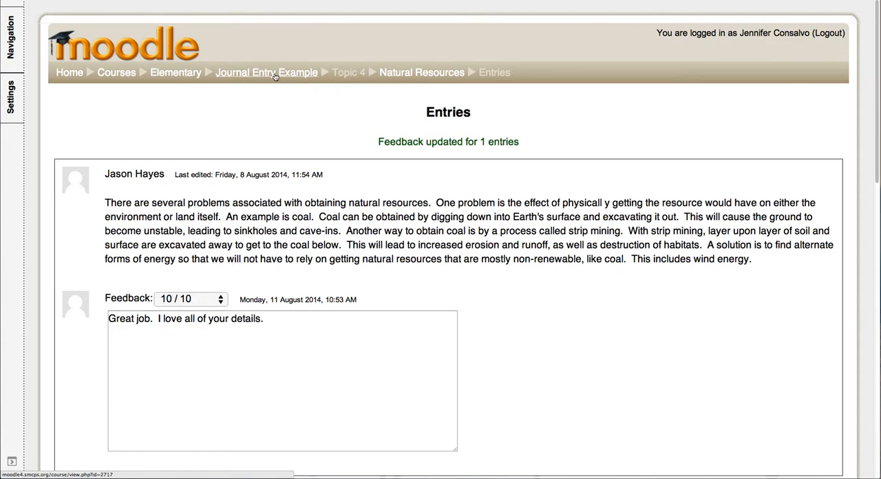